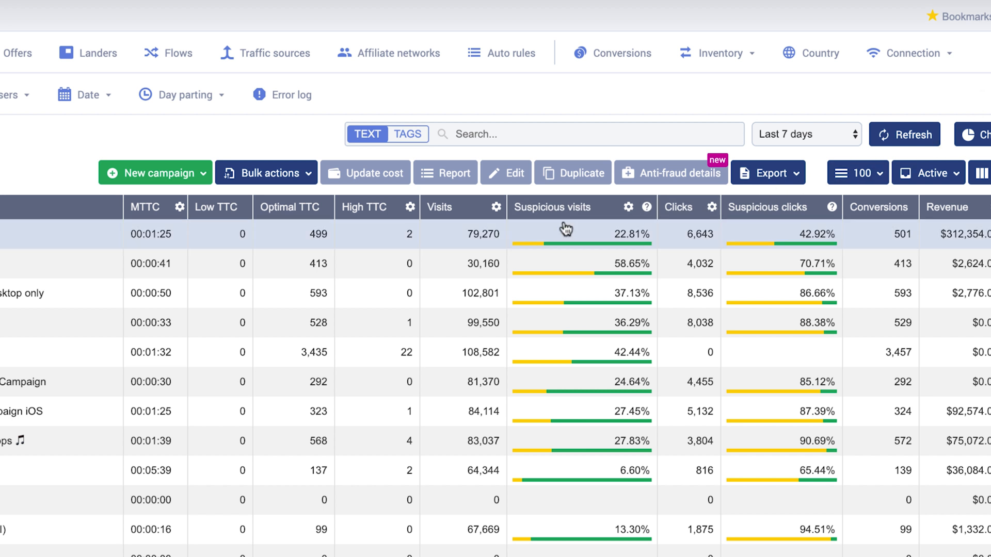
Step: View the Fitness campaign's fraud breakdown details, then close them
click(52, 234)
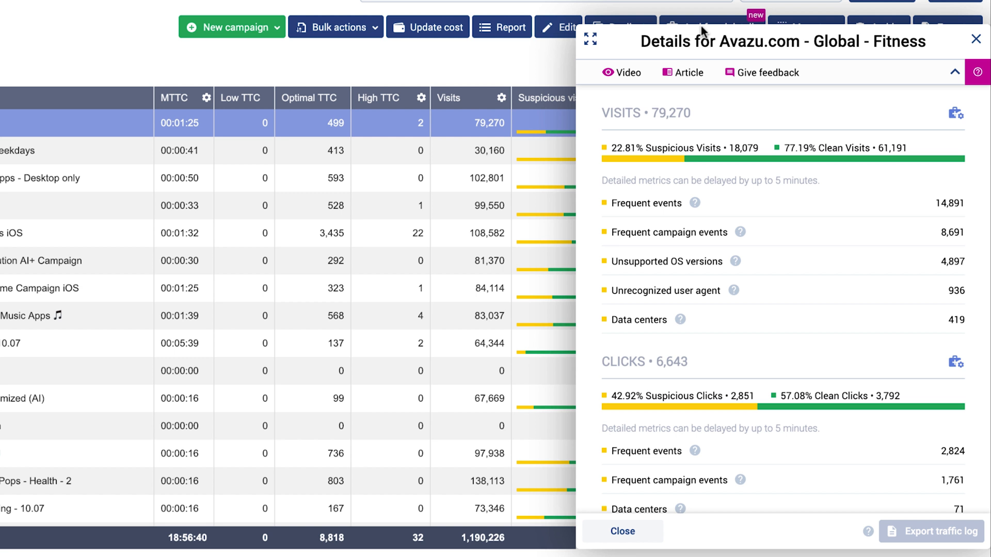
click(687, 72)
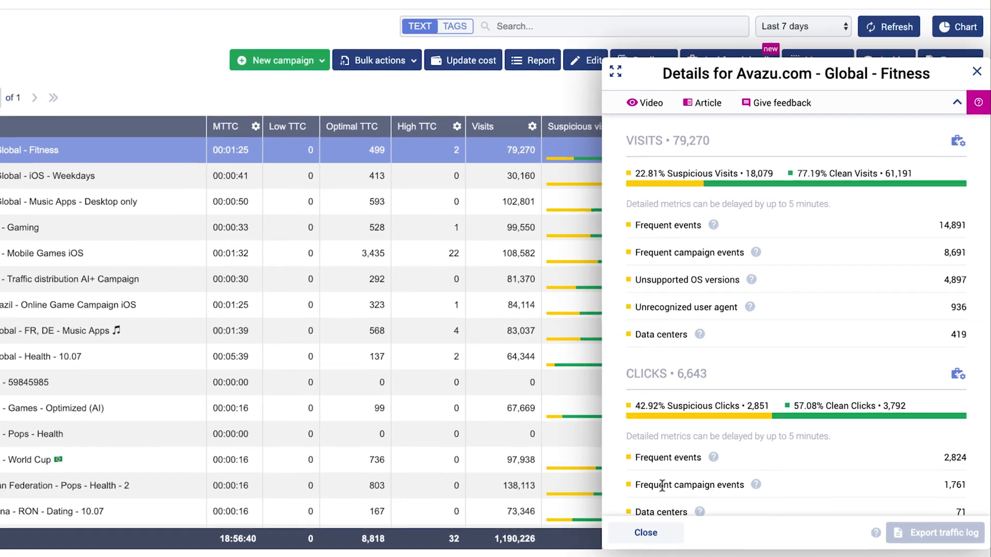
click(973, 68)
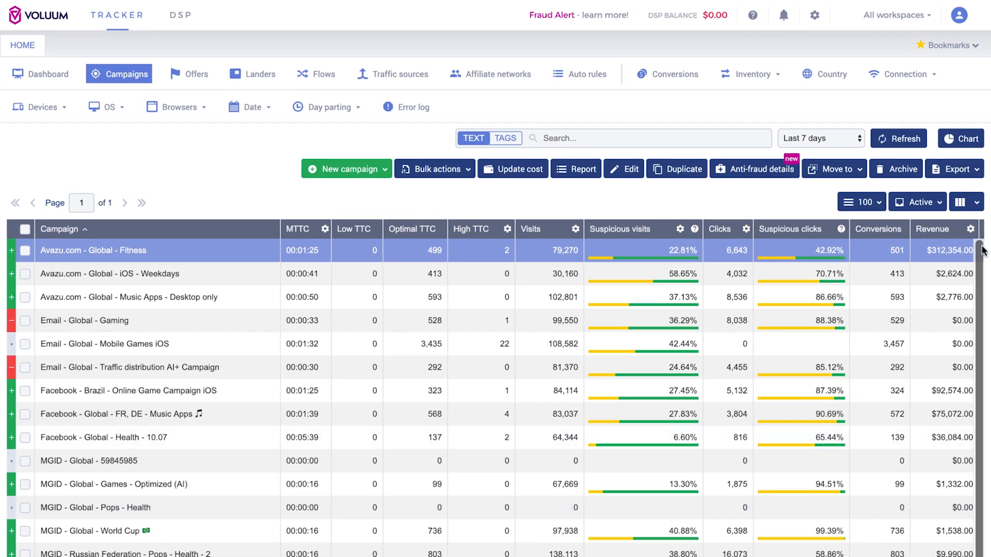
Step: Set the MTTC Low TTC threshold to 00:00:15 and confirm the save
click(815, 15)
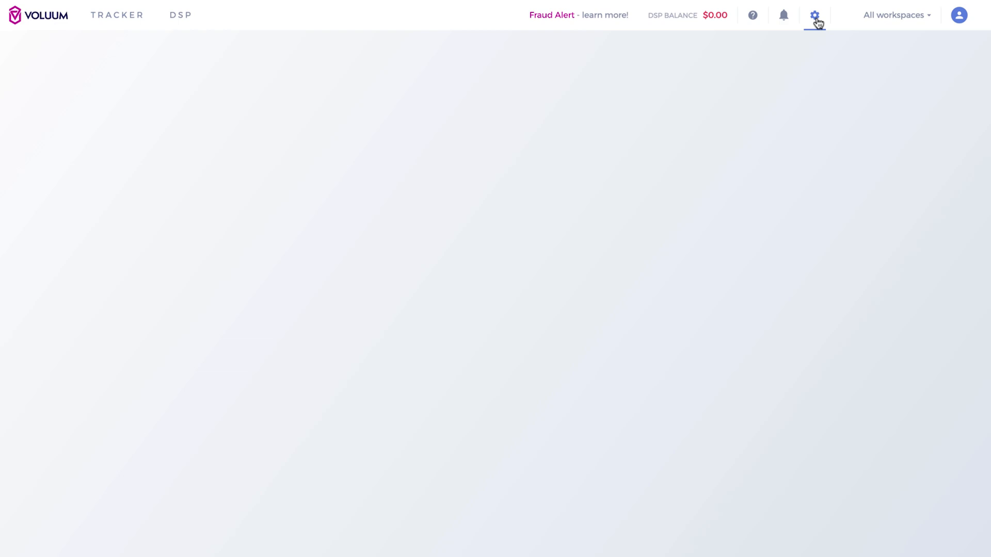
click(816, 15)
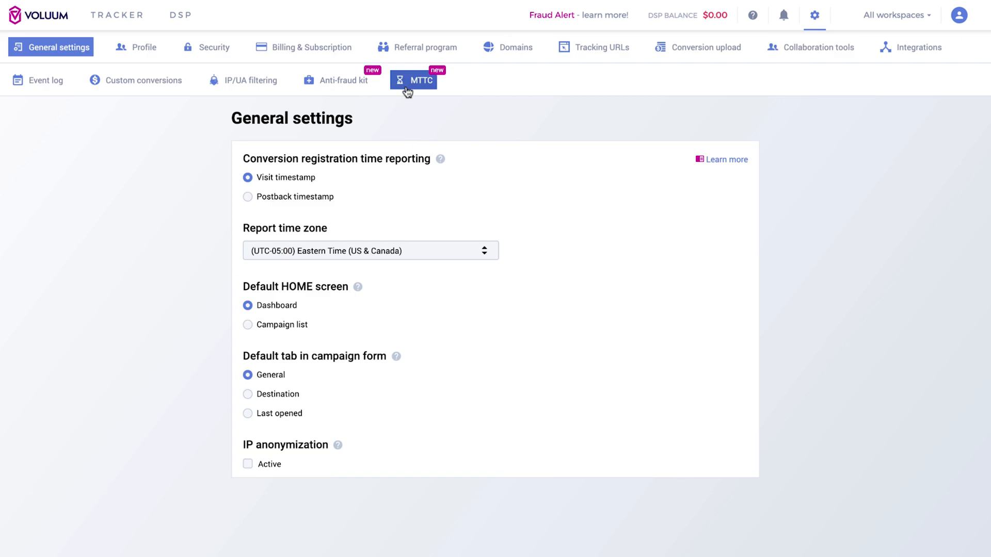
click(414, 80)
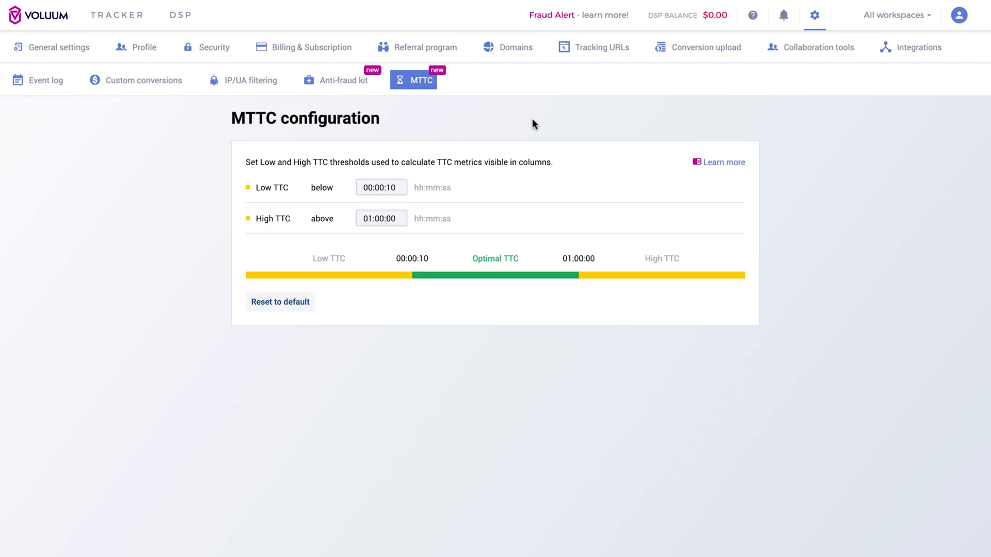
mouse_move(407, 194)
text(5)
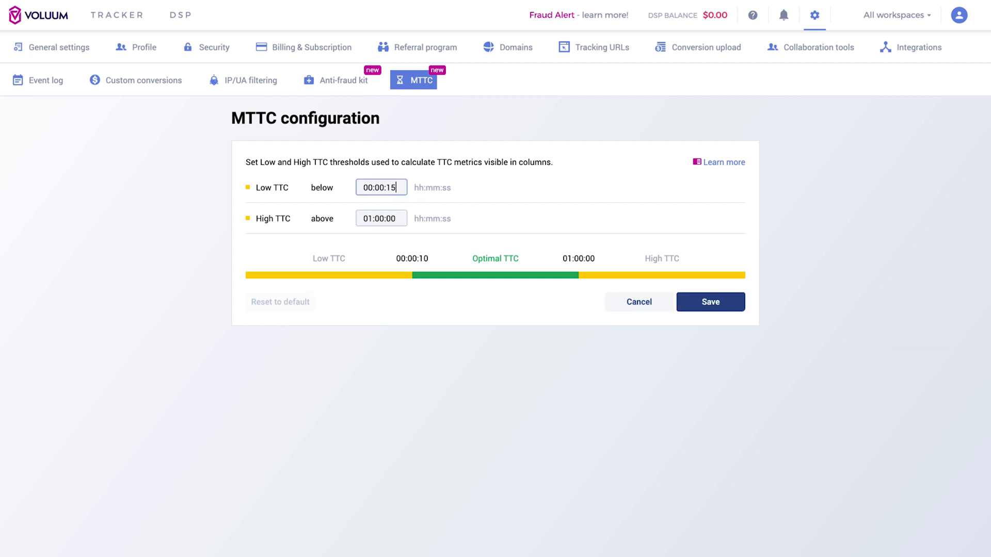
mouse_move(539, 208)
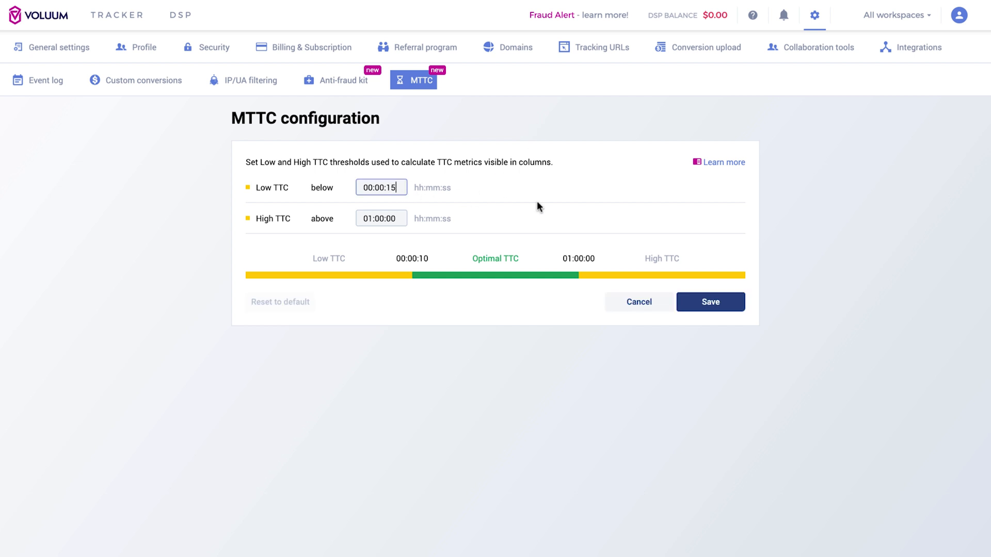
click(710, 302)
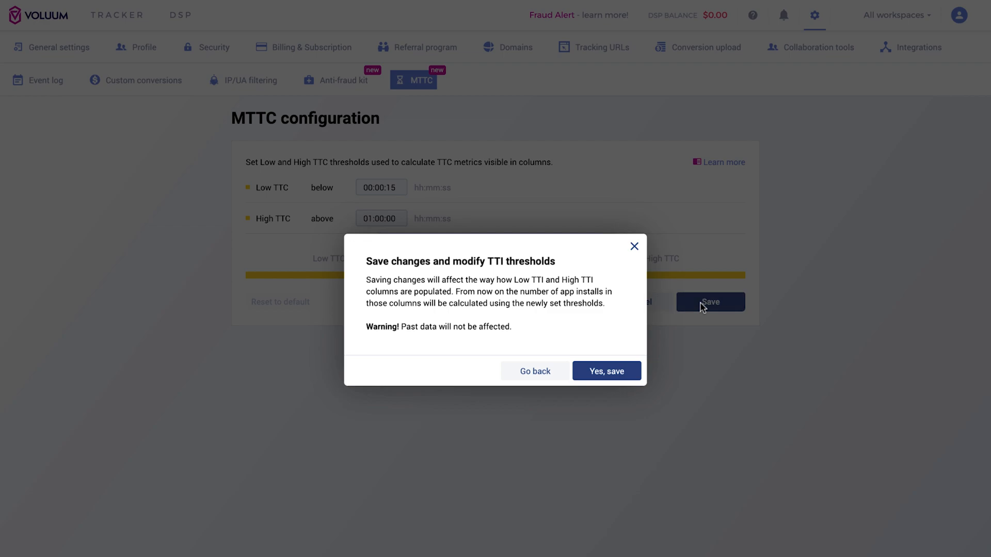
click(606, 372)
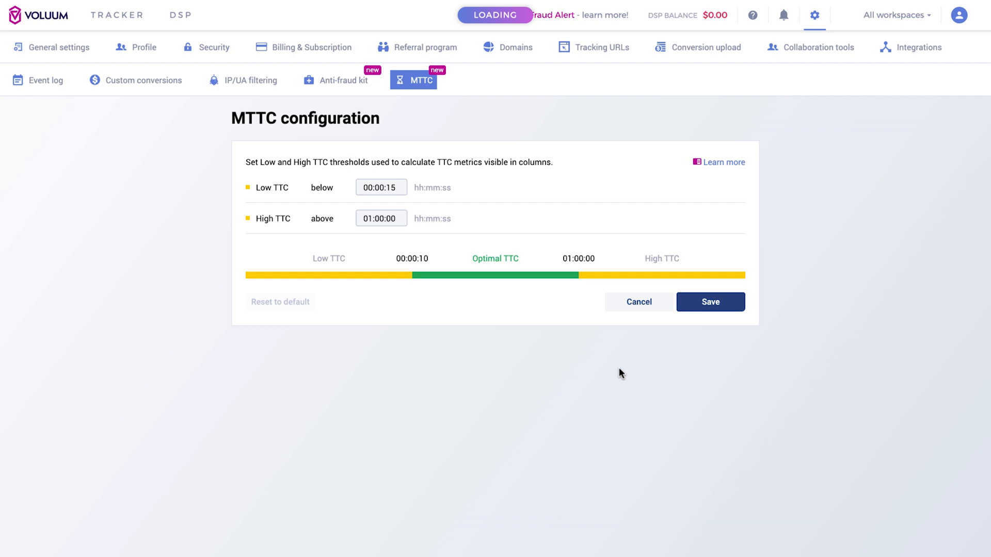
click(710, 302)
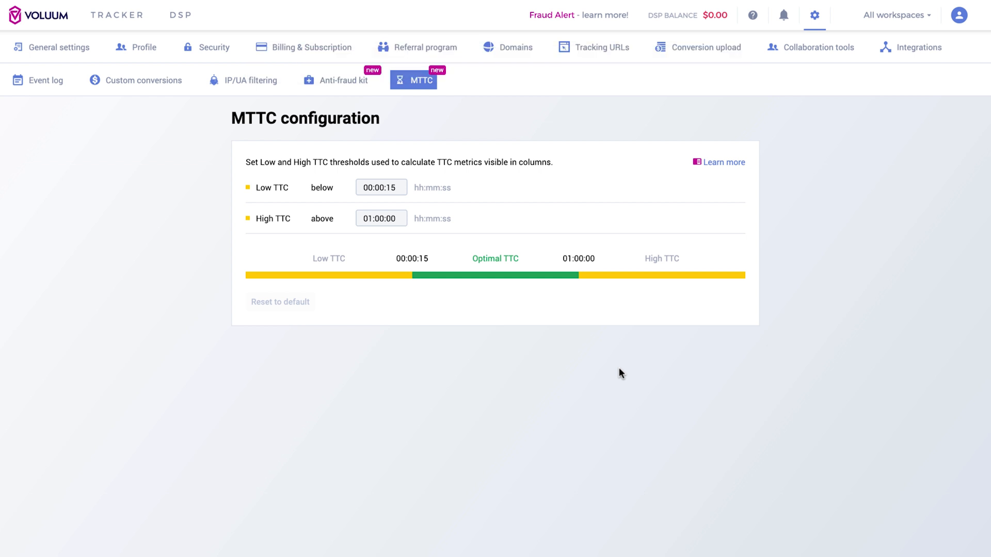
mouse_move(467, 169)
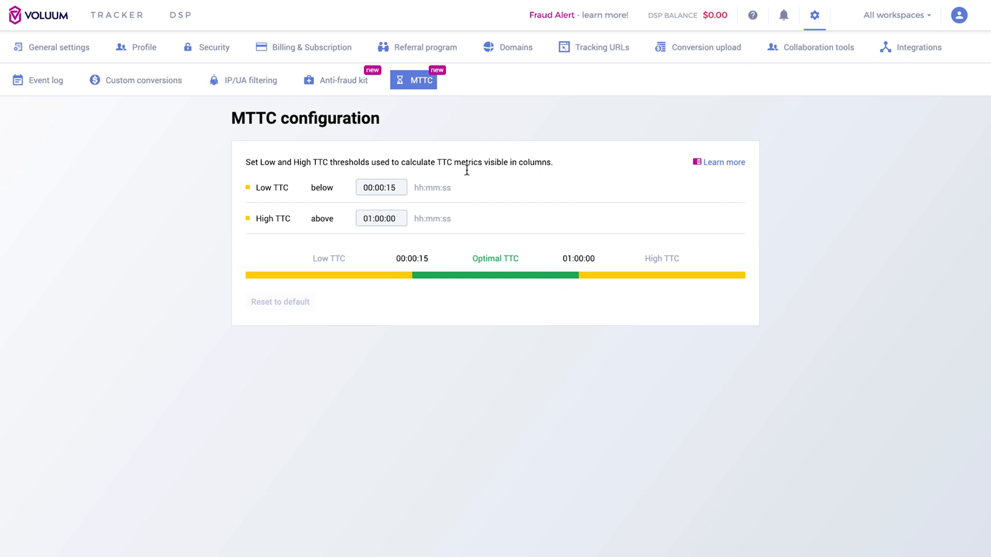
Step: In the Anti-fraud kit, untick Unrecognized devices, Unrecognized user agent and Library robots, then save
click(343, 81)
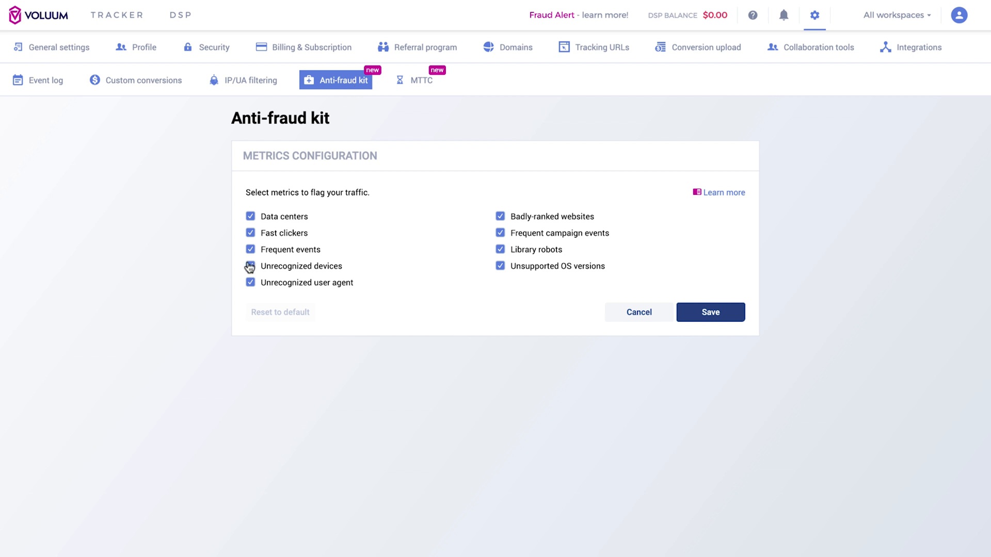
click(251, 265)
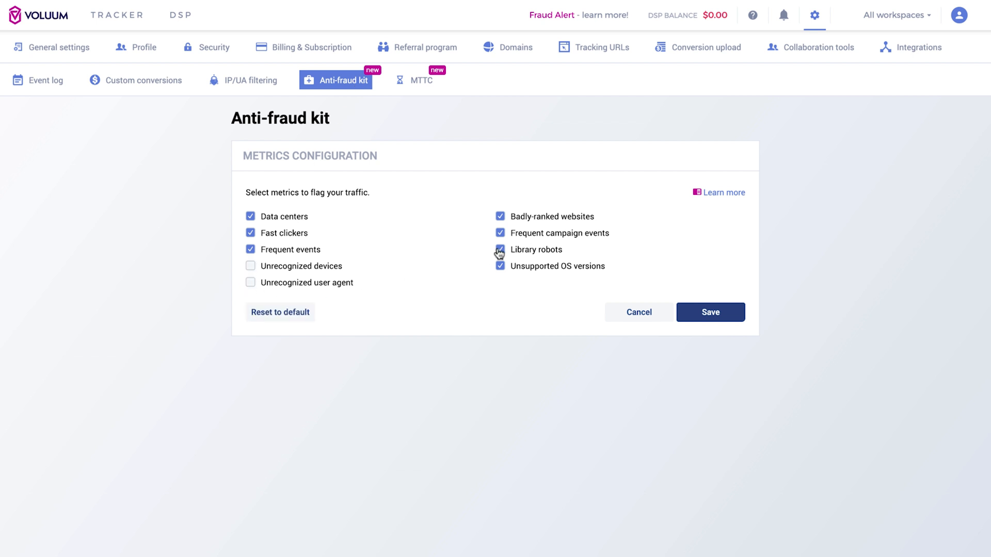
click(499, 250)
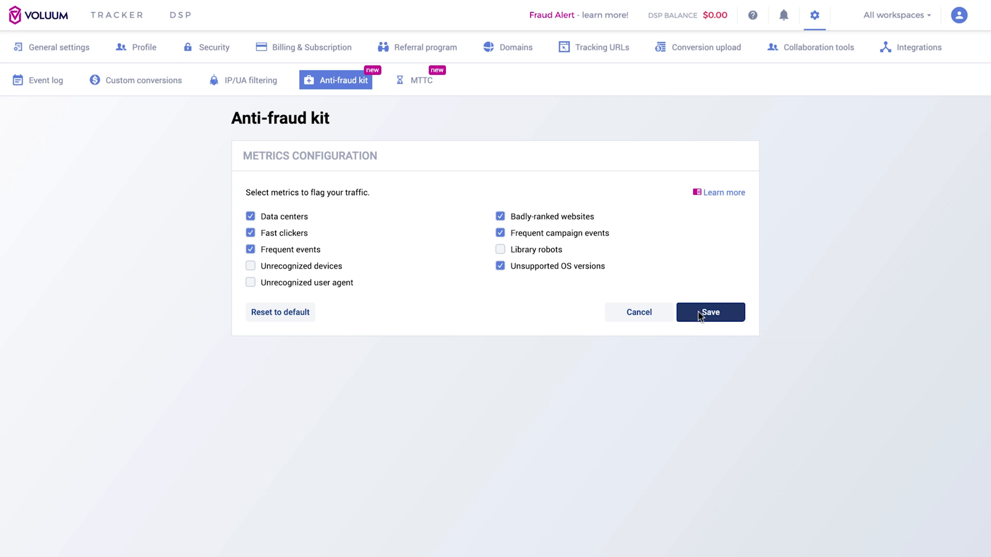
click(711, 312)
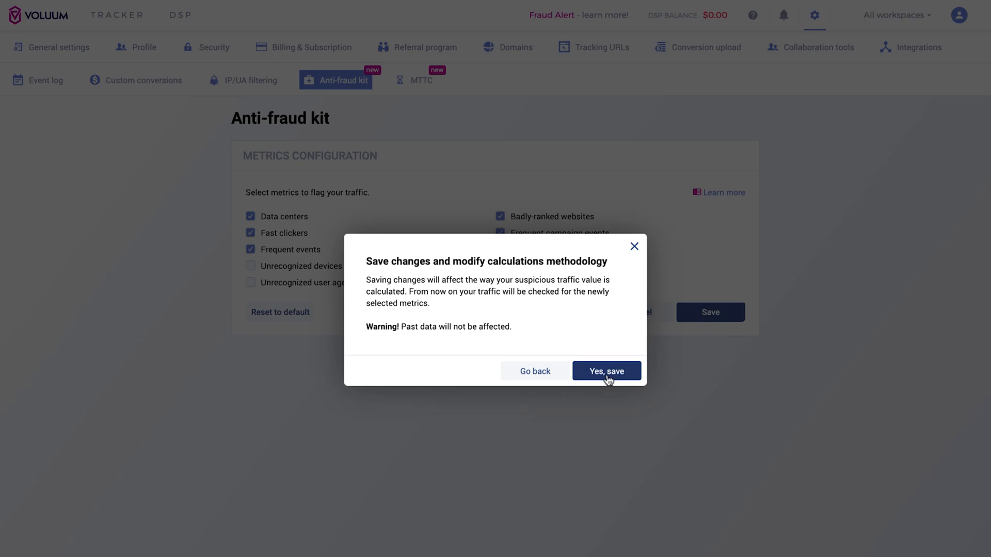
click(607, 370)
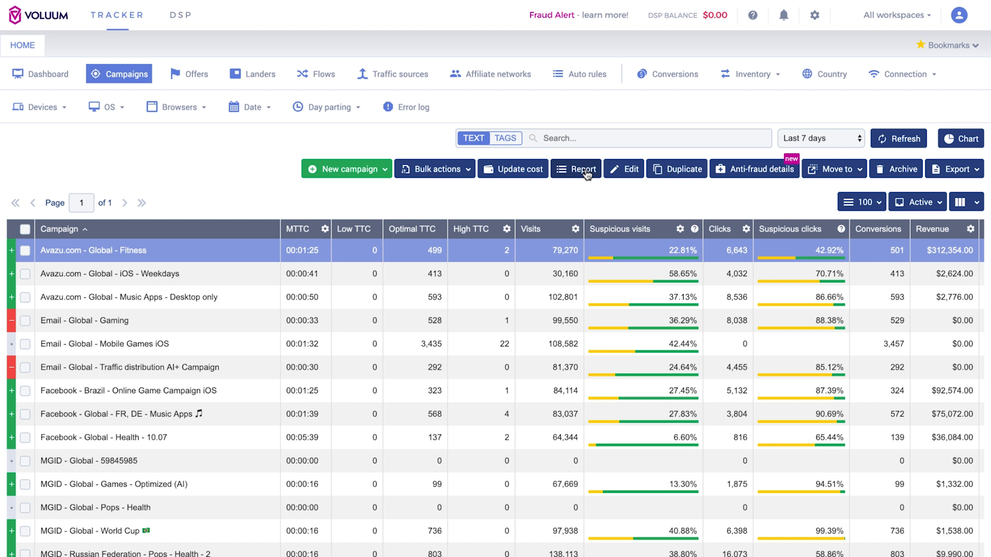
Step: Request the Avazu.com - Global - Fitness traffic log for 2019-1-10 to 2019-1-14
click(583, 168)
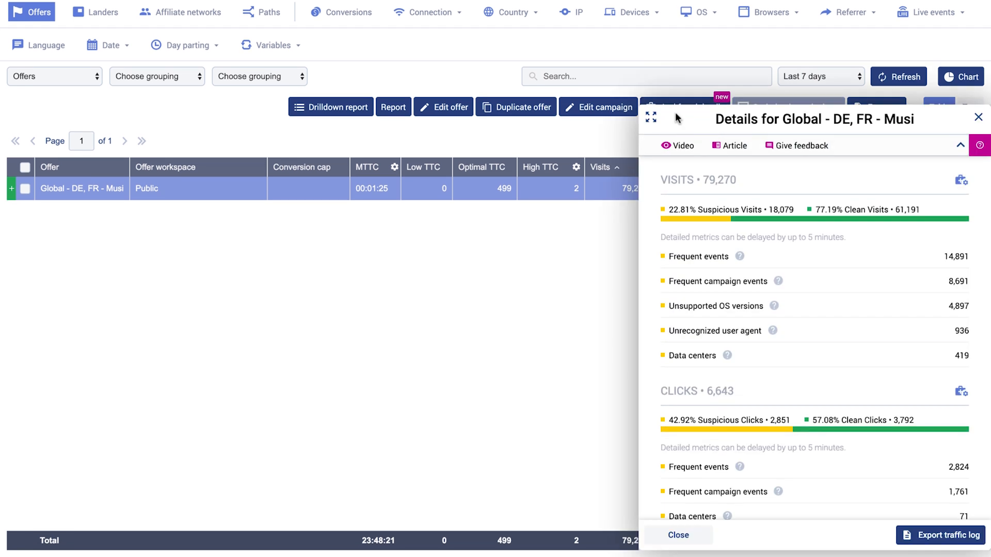
mouse_move(946, 548)
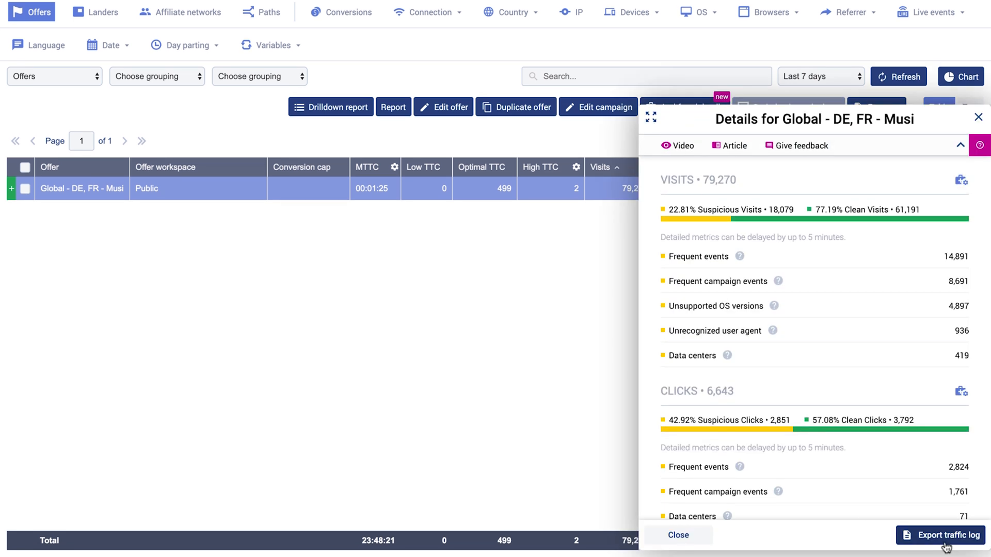
click(937, 535)
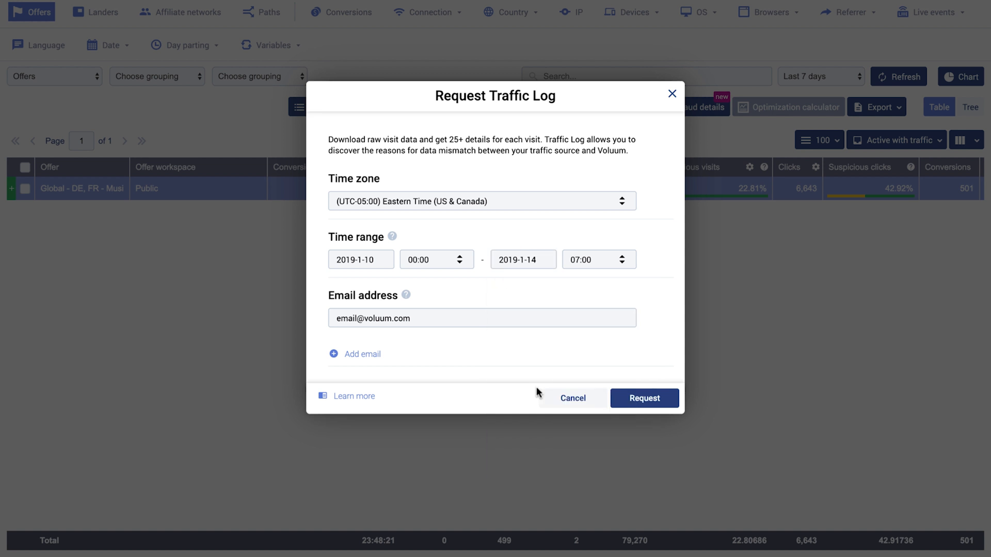
mouse_move(586, 384)
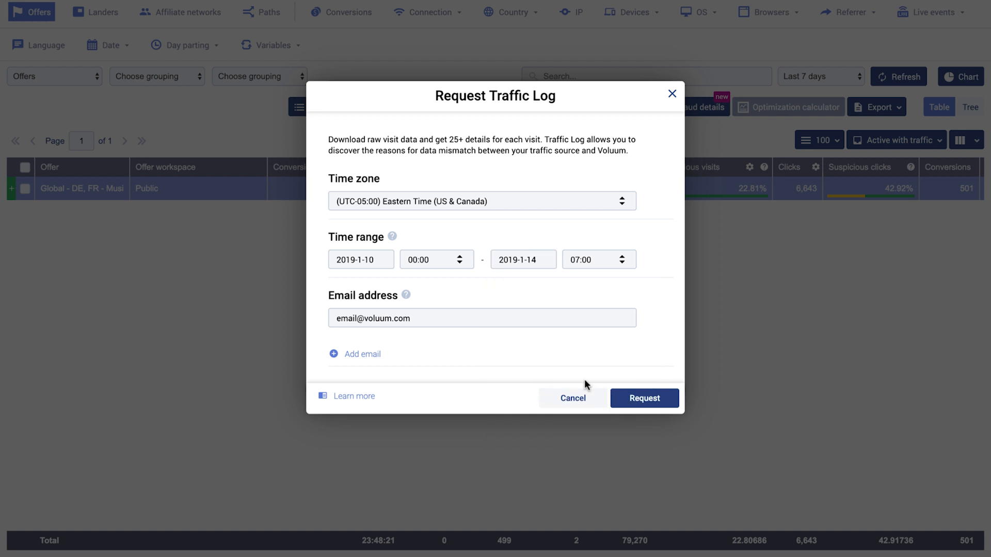
click(645, 399)
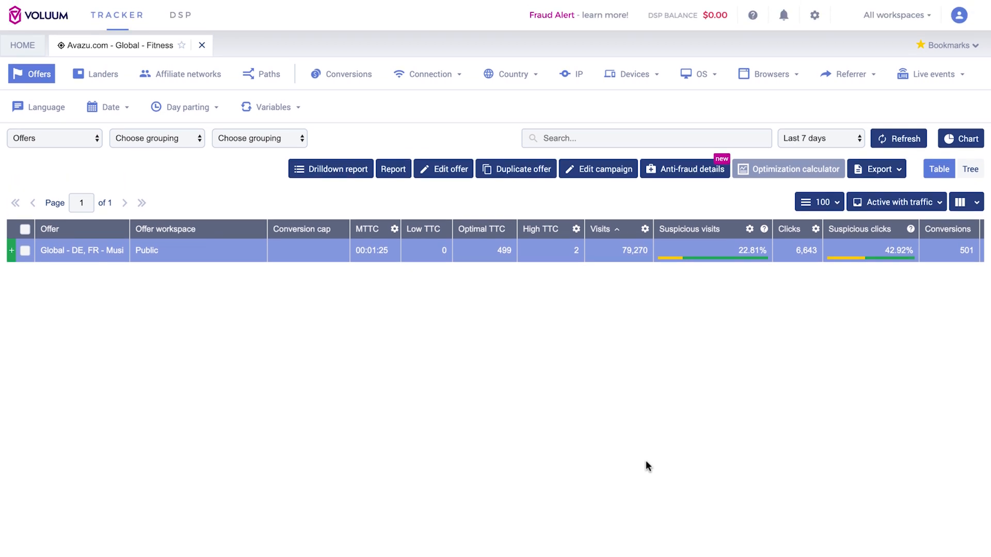
Step: Save the IP/UA filter 'New Filter' covering IPs 10.255.255.251 to 10.255.255.255
click(815, 14)
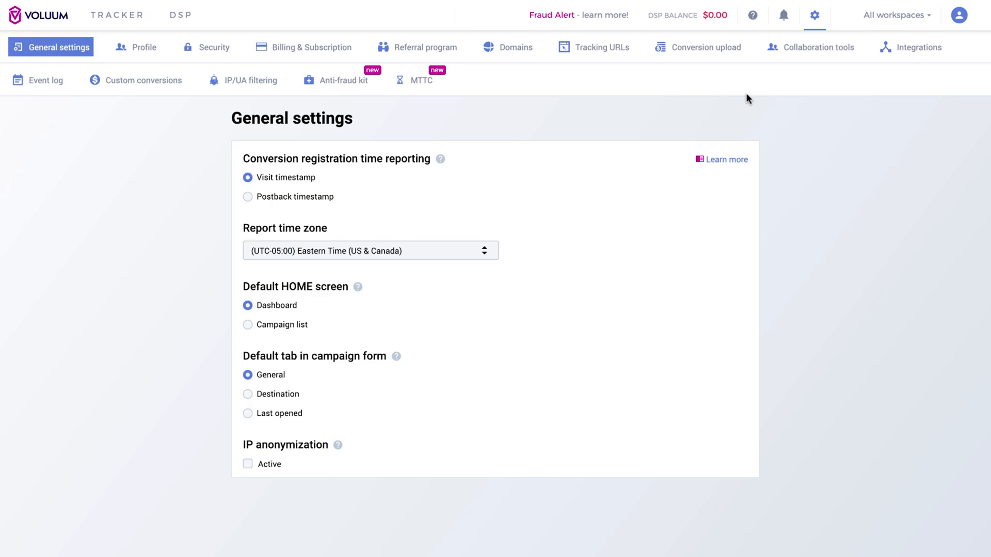
mouse_move(241, 90)
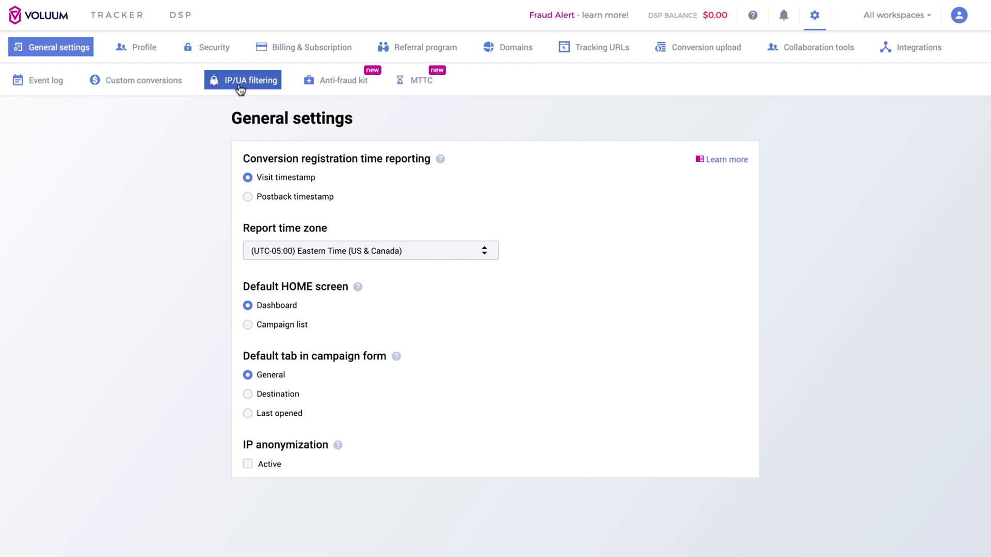
click(243, 80)
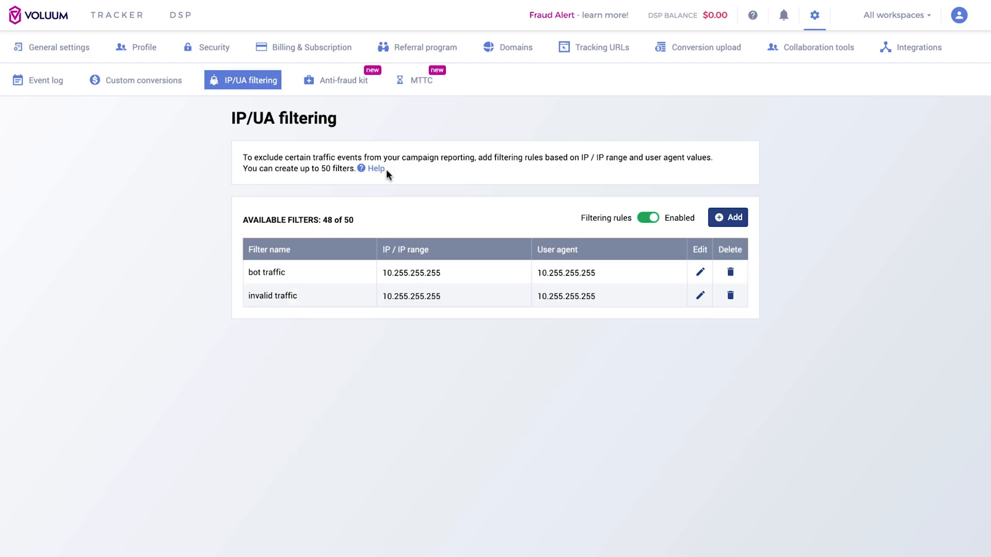
click(728, 217)
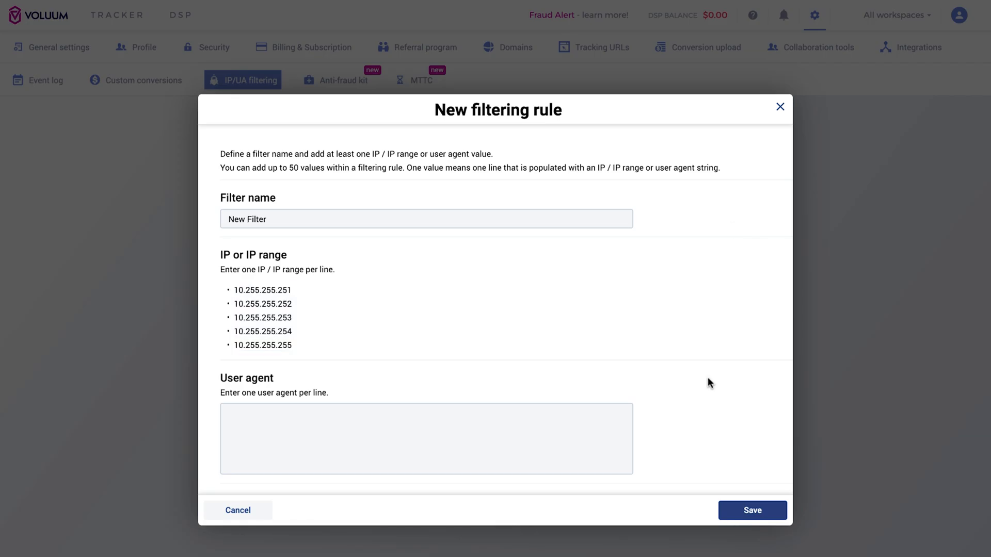
click(753, 510)
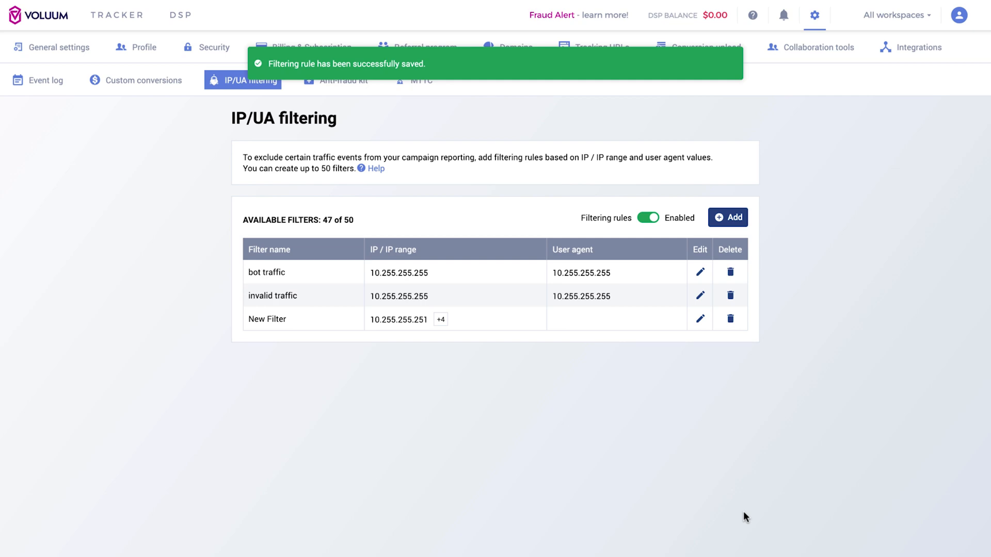